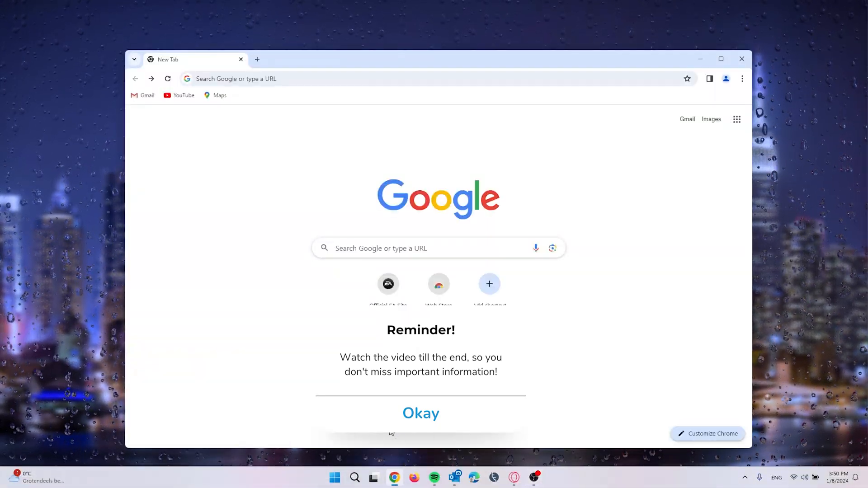
- Go to ea.com and load the Electronic Arts home page
left_click(421, 413)
type("ea")
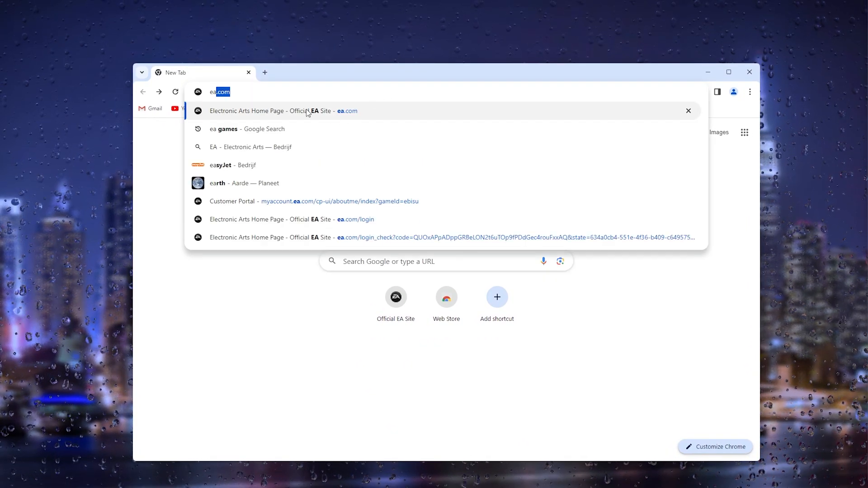
left_click(308, 110)
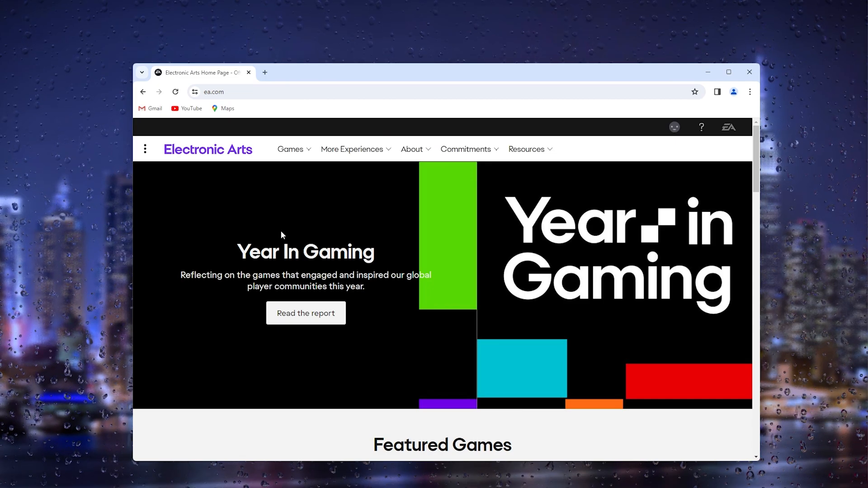
mouse_move(672, 140)
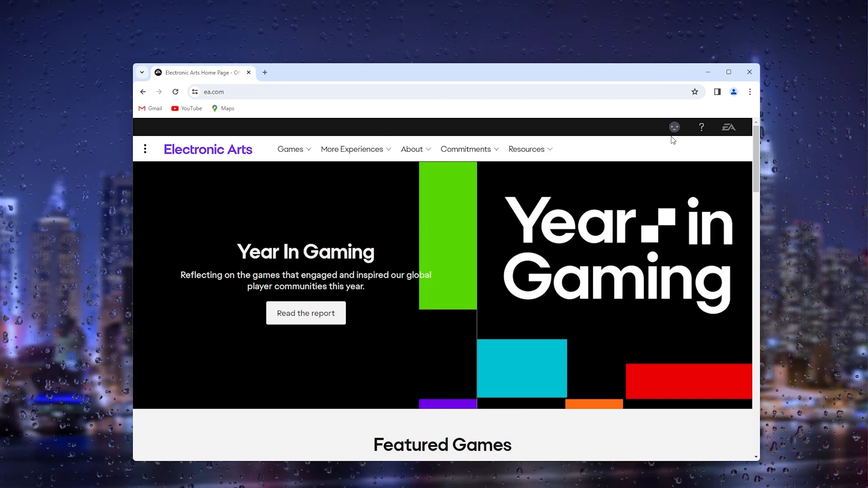
mouse_move(674, 130)
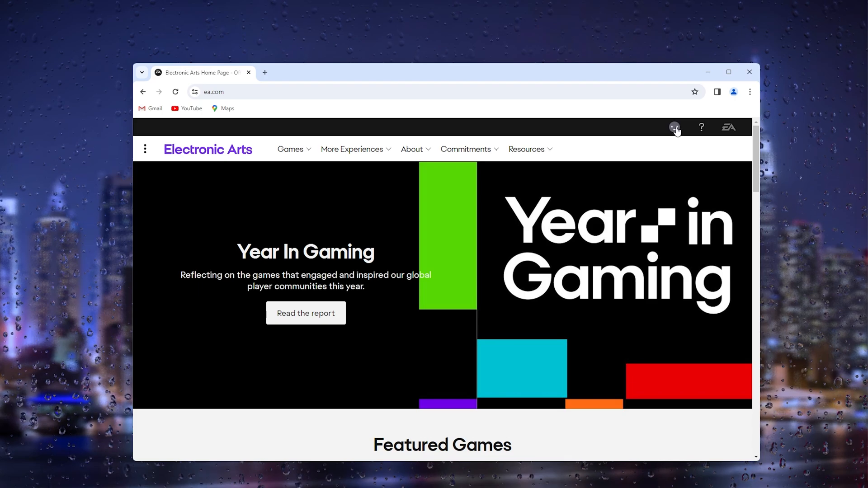
mouse_move(674, 128)
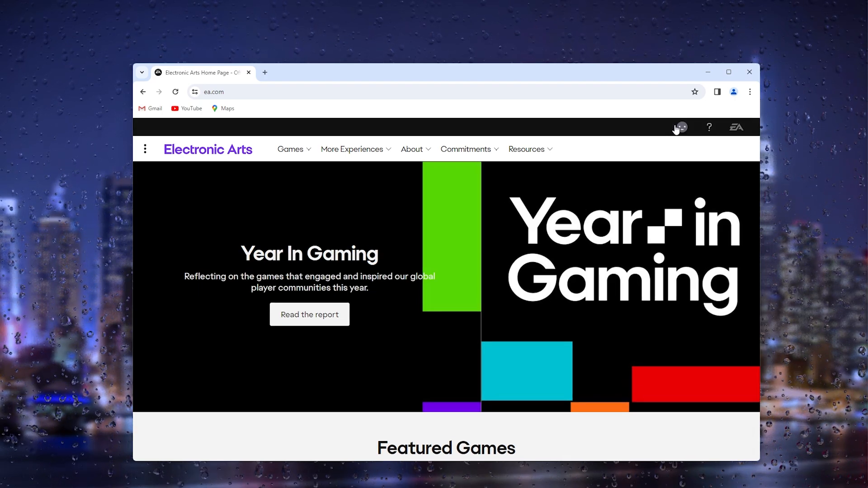
- Open Account Settings from the profile avatar's account panel
left_click(682, 126)
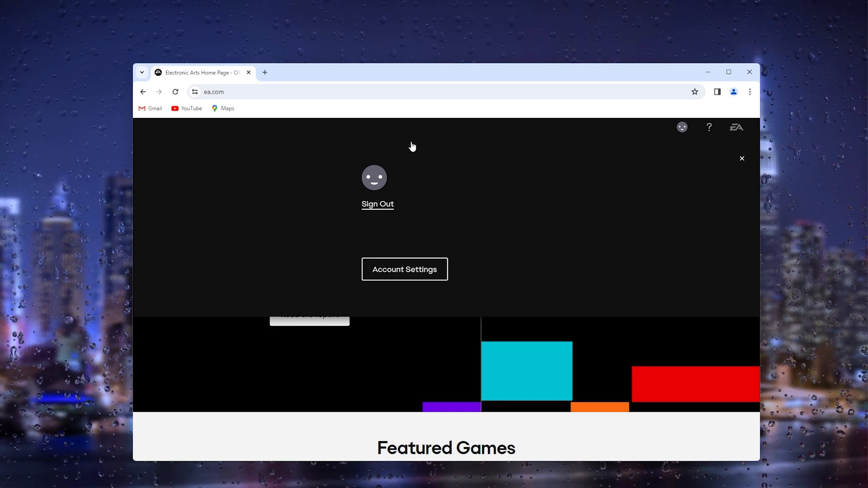
left_click(405, 269)
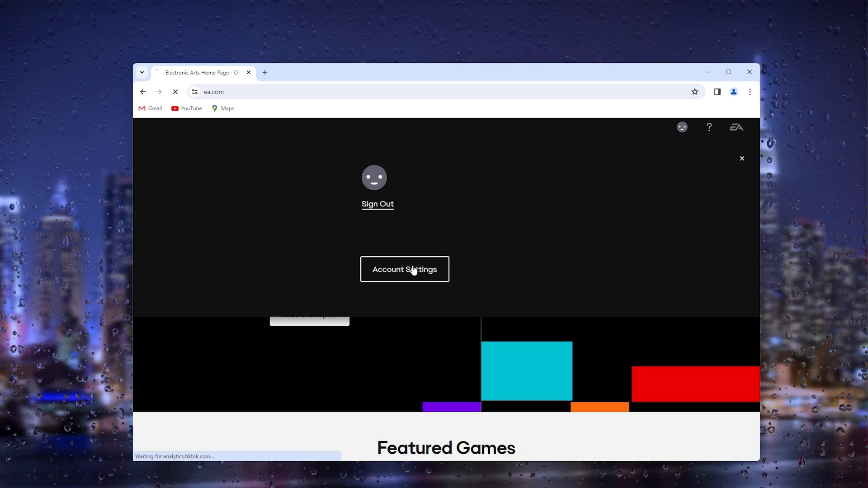
- Choose Connections in the My Account sidebar, reaching the Apple ID sign-in page
left_click(405, 269)
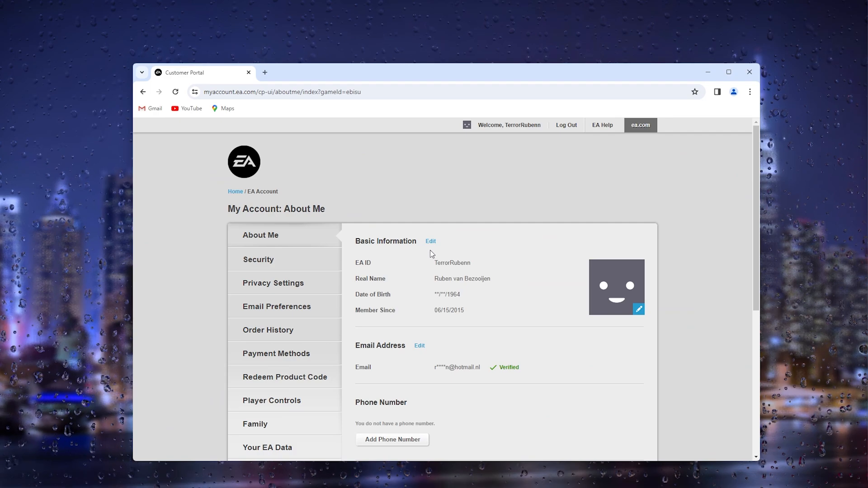
mouse_move(414, 167)
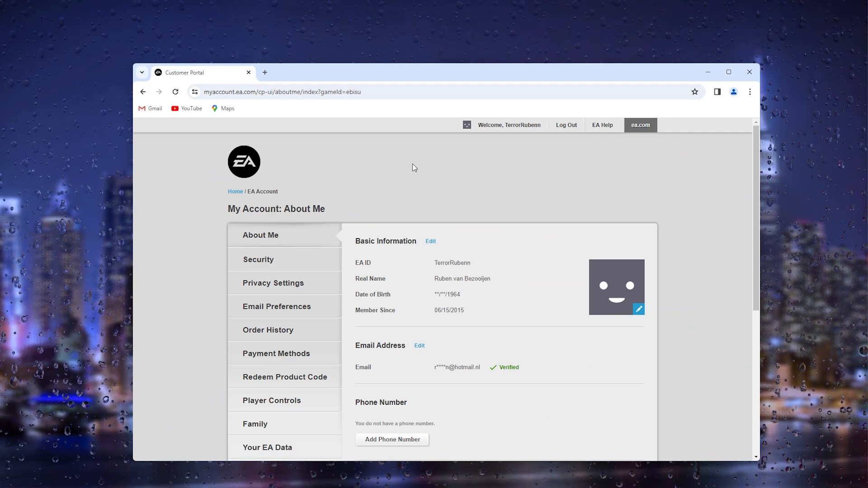
scroll("down", 3)
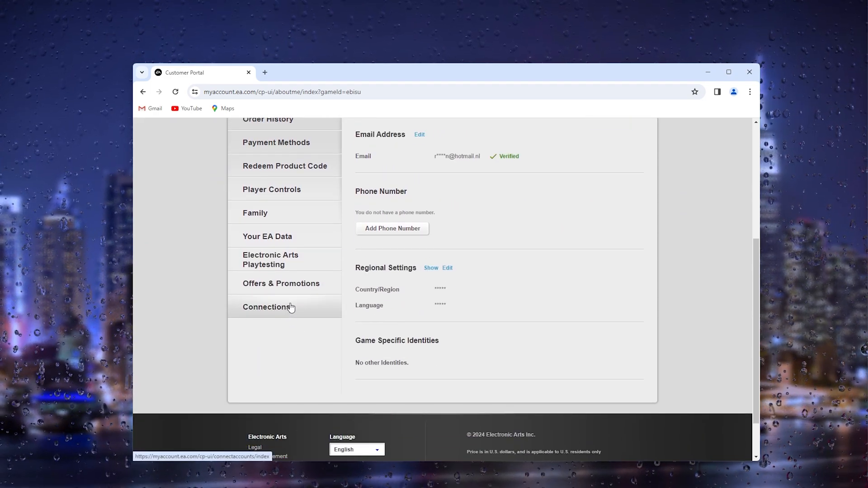
left_click(267, 308)
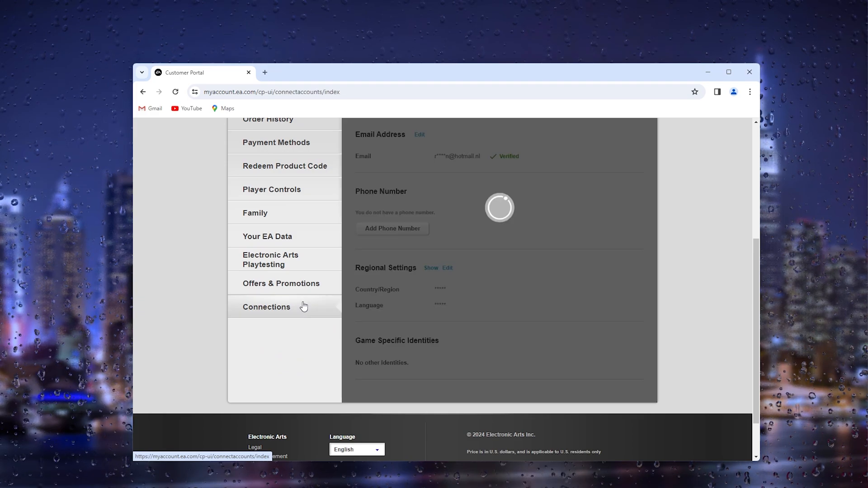
left_click(266, 308)
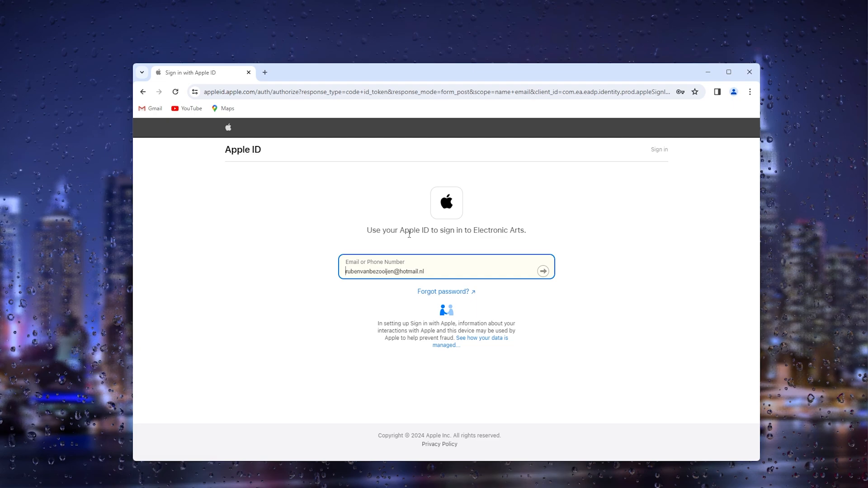
mouse_move(400, 193)
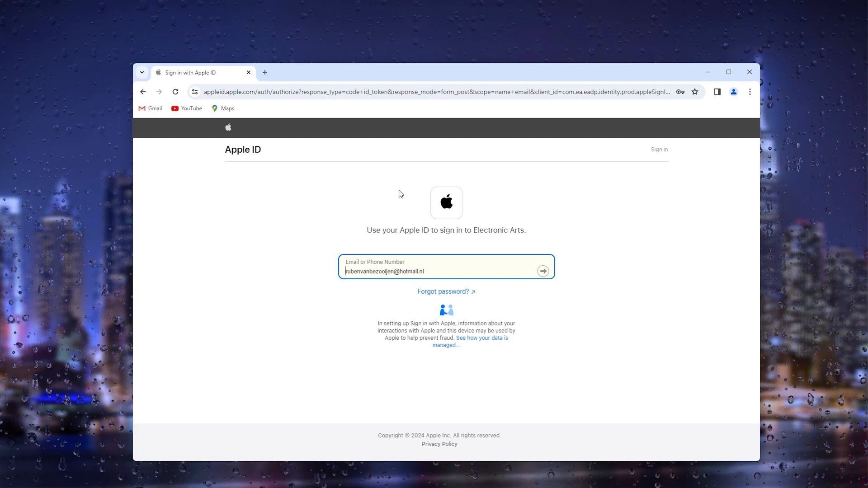
mouse_move(508, 242)
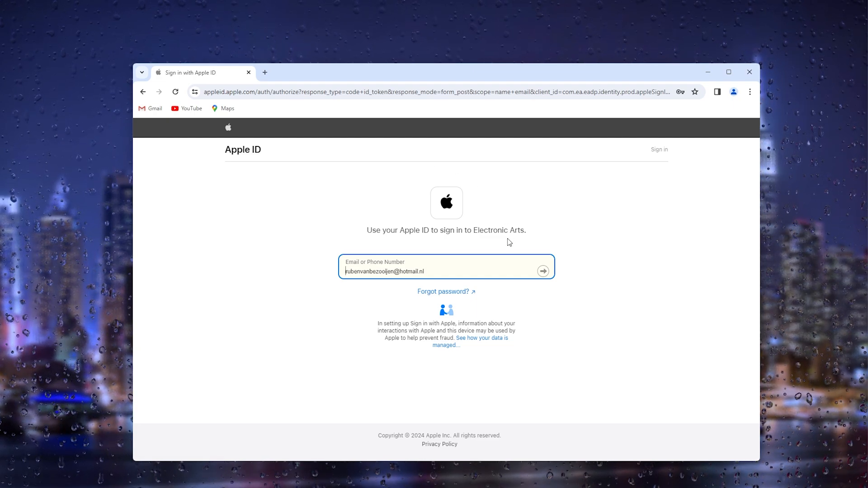
mouse_move(495, 227)
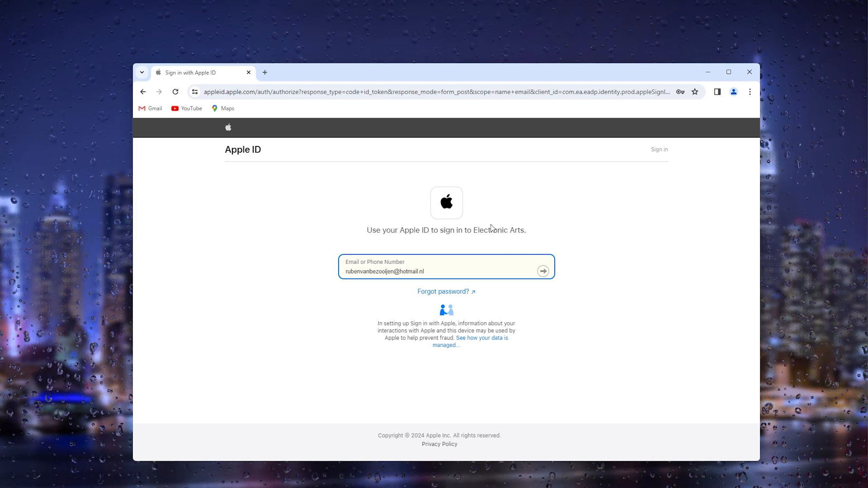
mouse_move(495, 219)
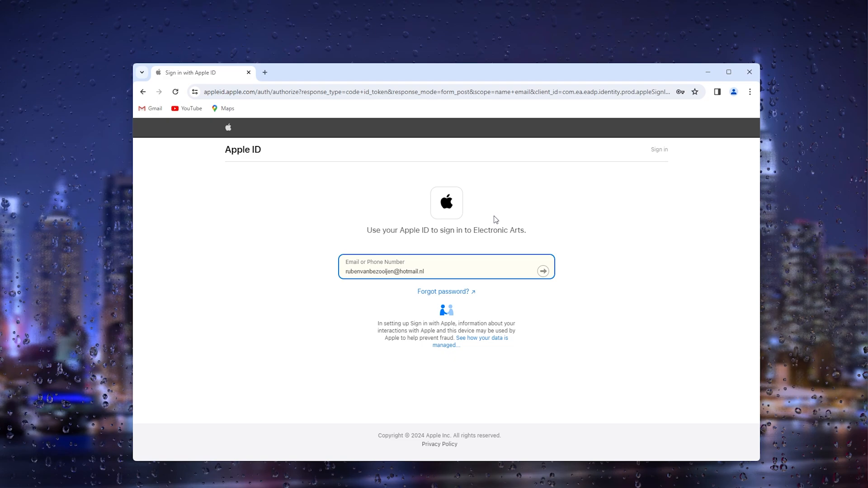